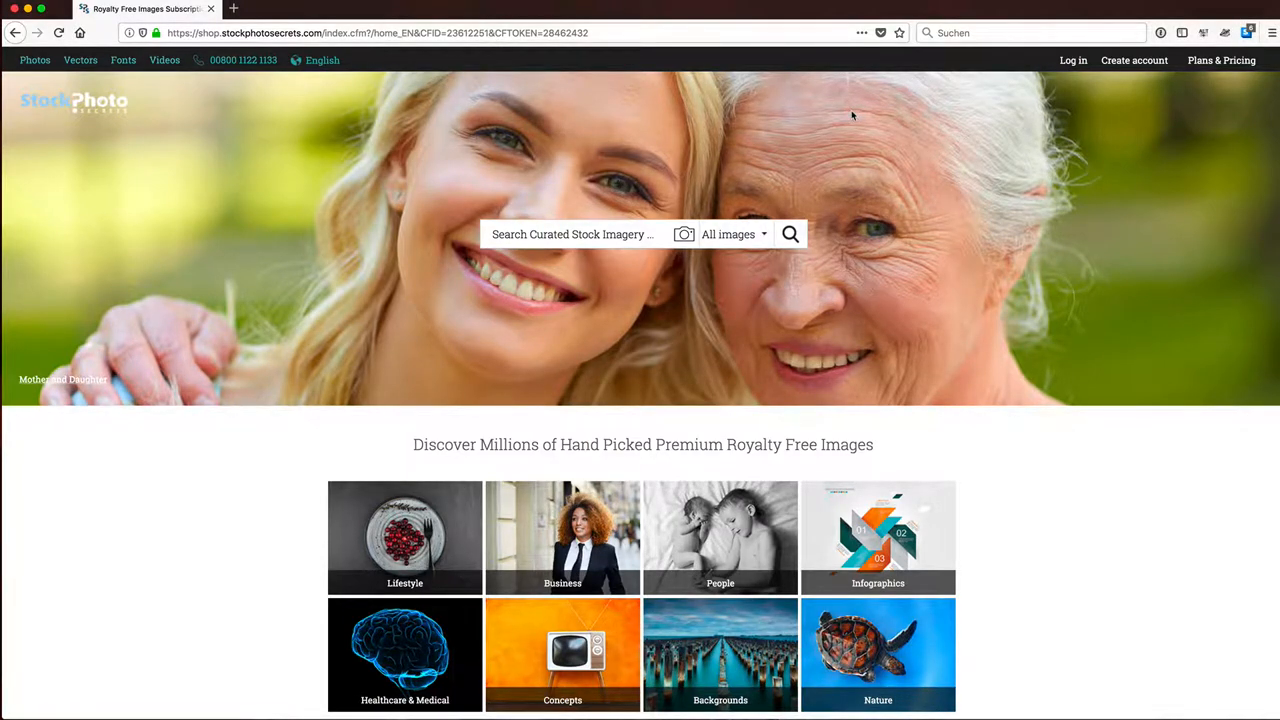
mouse_move(924, 156)
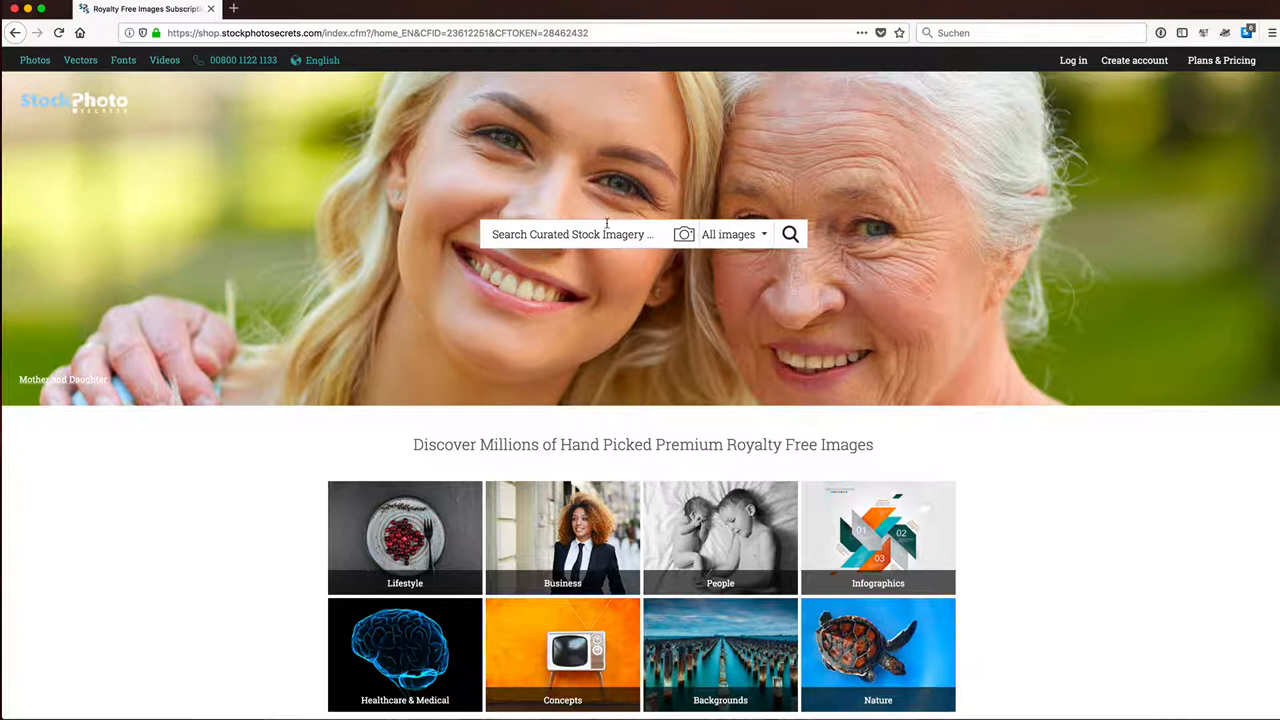
- Search the stock library for 'Business Group' and browse down the results grid
type("Business Group")
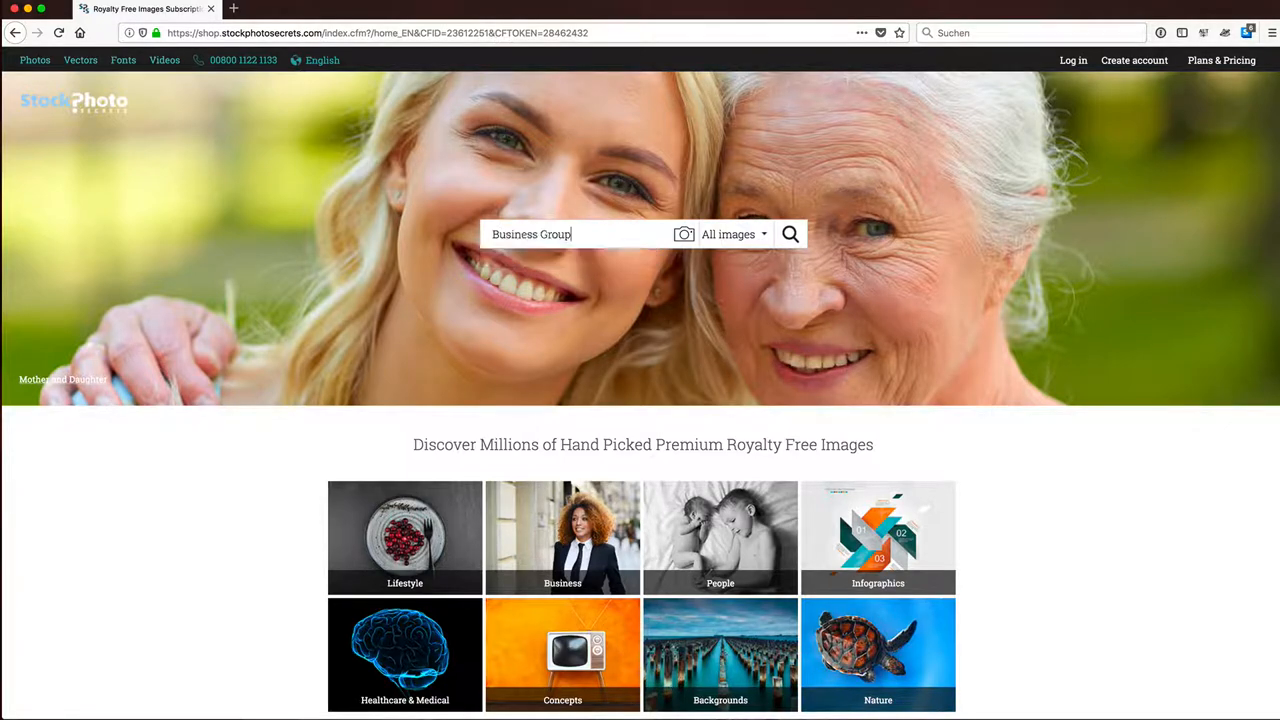
left_click(790, 234)
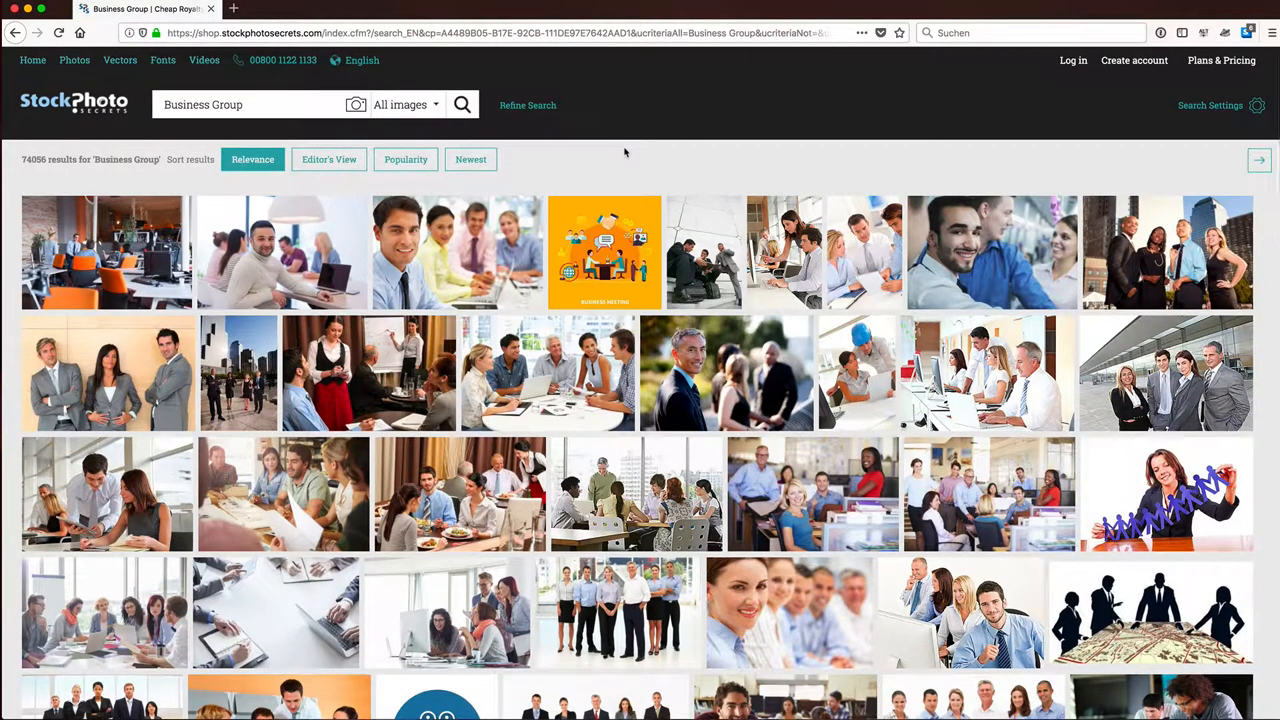
mouse_move(608, 168)
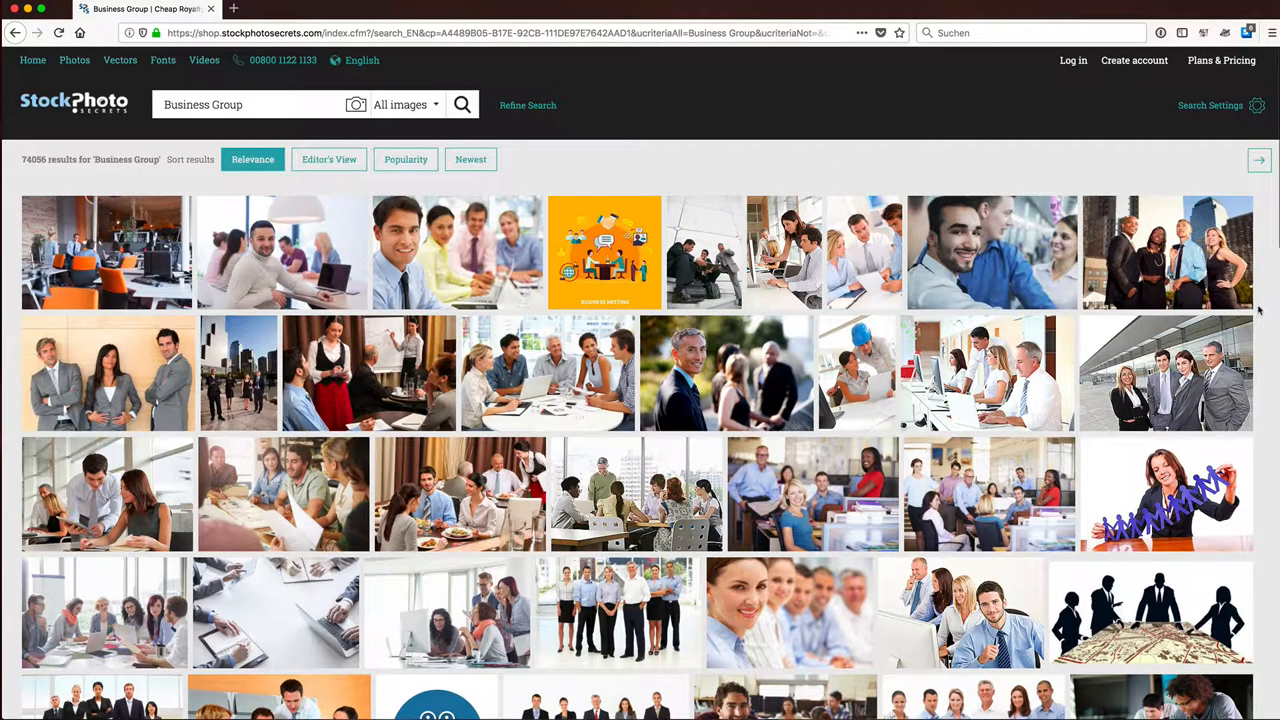
mouse_move(1264, 308)
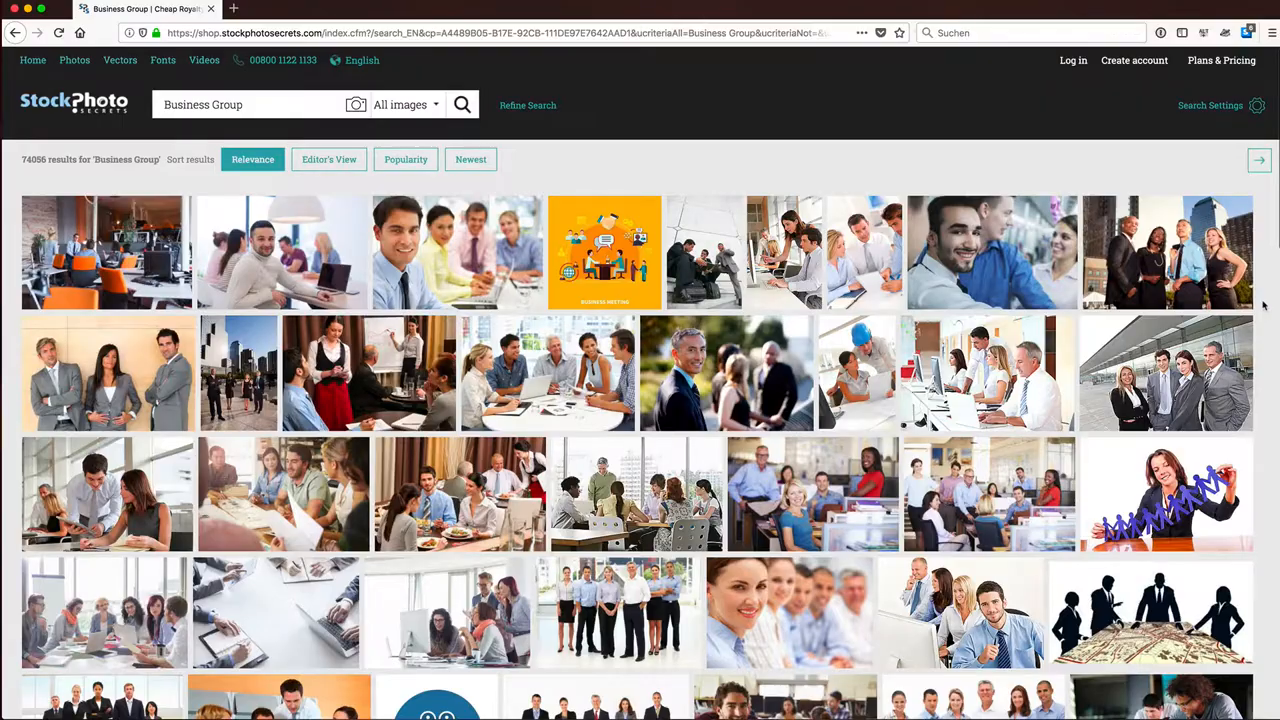
scroll("down", 3)
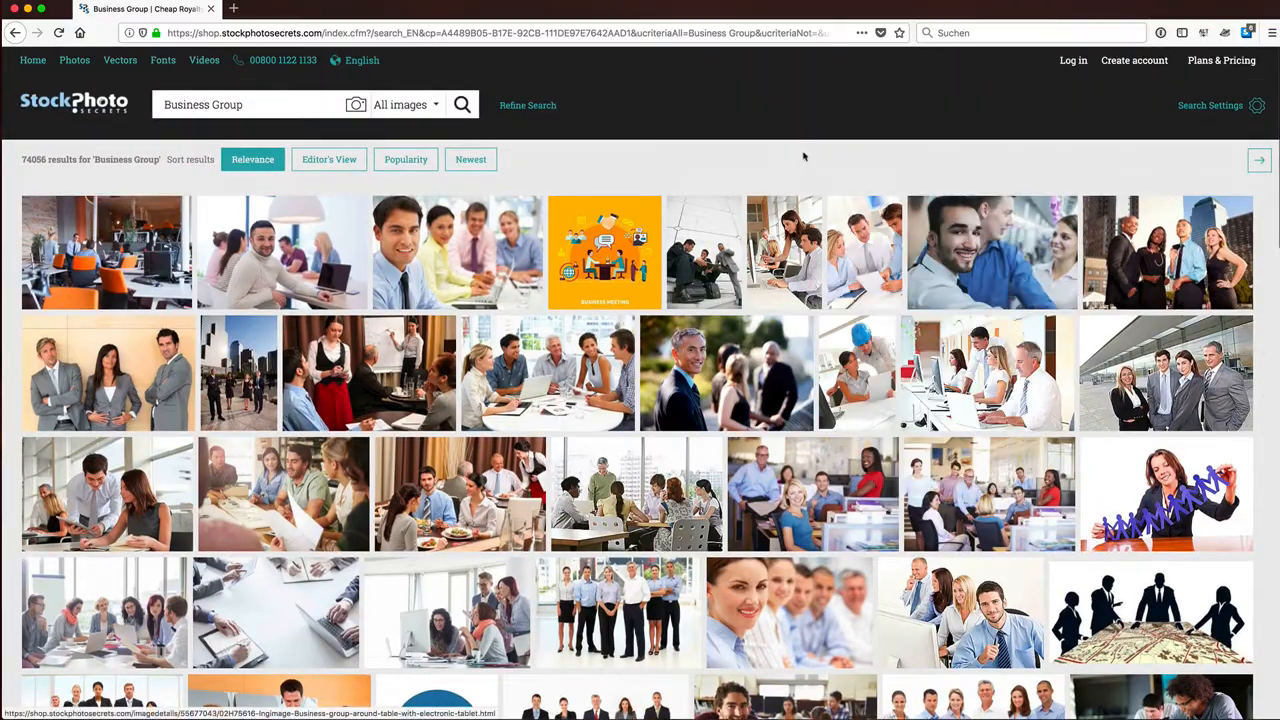
mouse_move(760, 160)
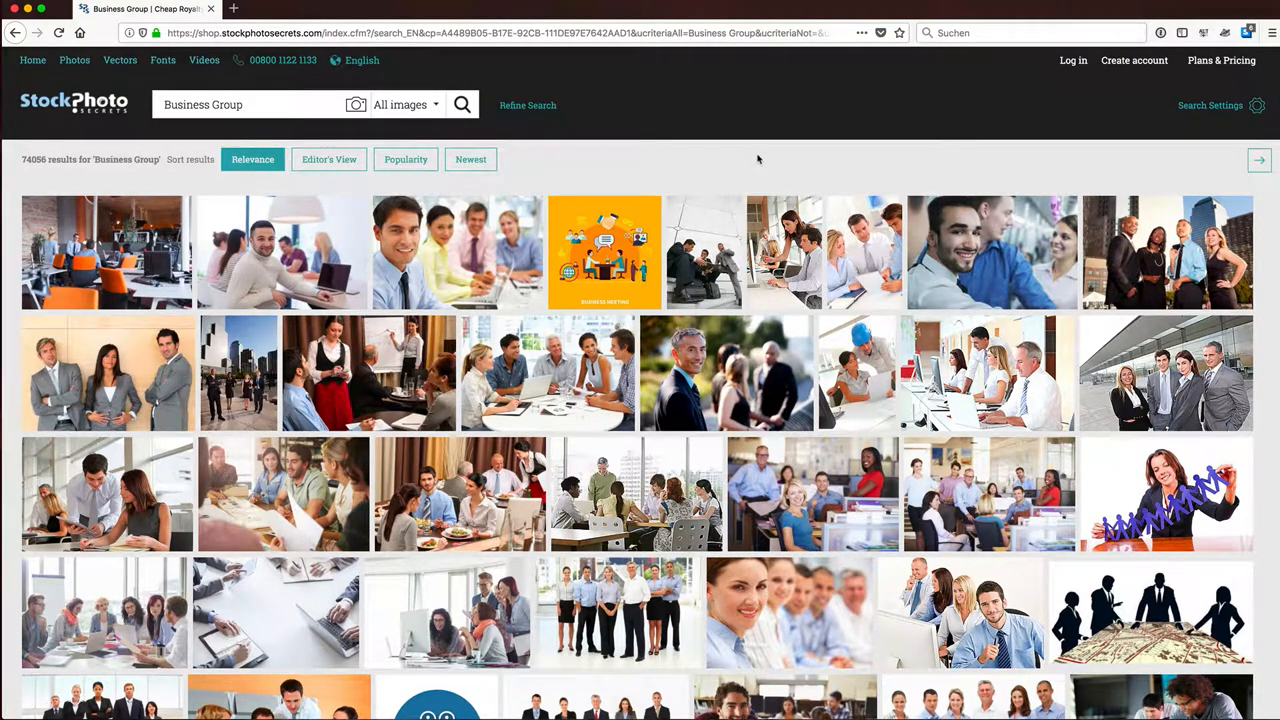
scroll("down", 3)
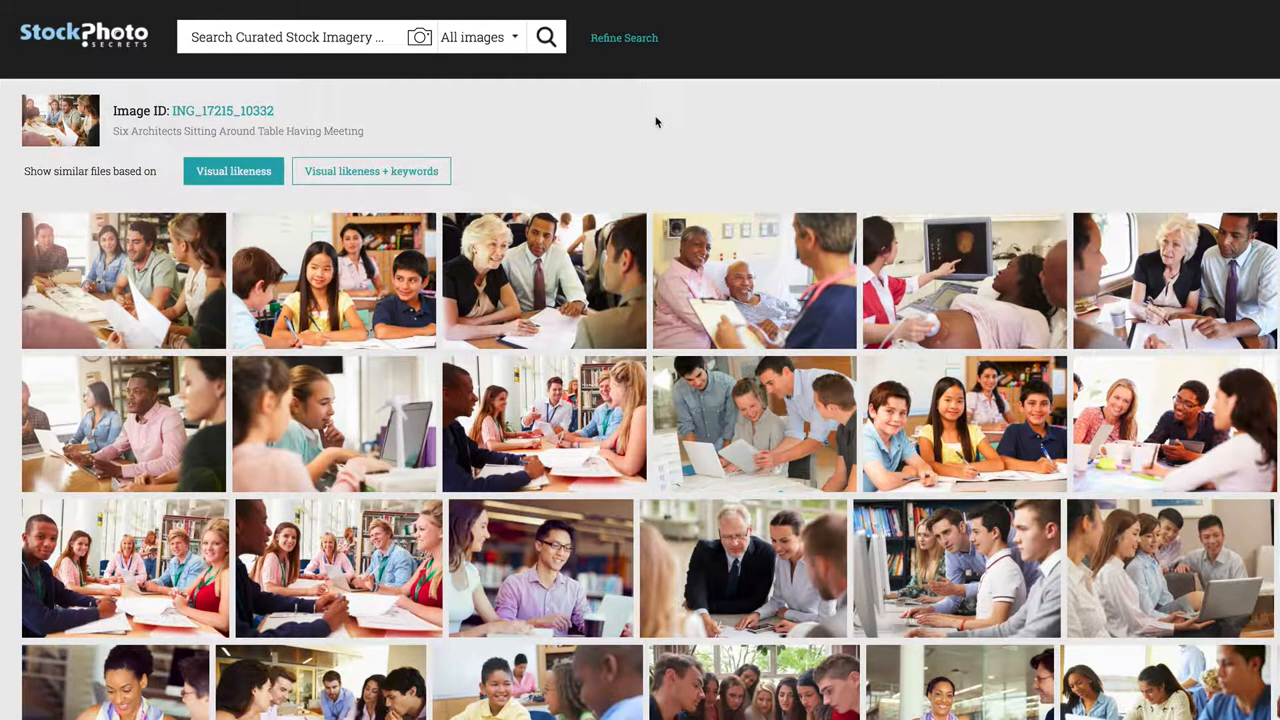
mouse_move(256, 152)
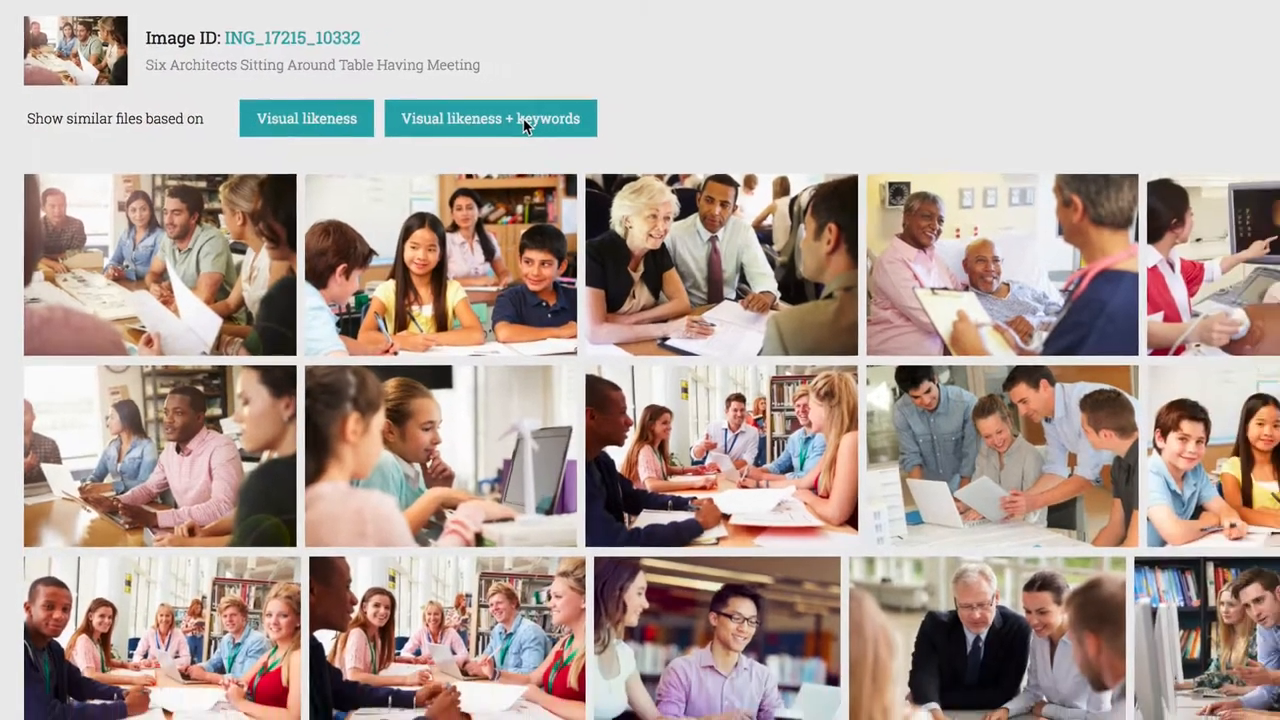
- Match the Six Architects meeting photo's similar images on visual likeness plus keywords
left_click(492, 118)
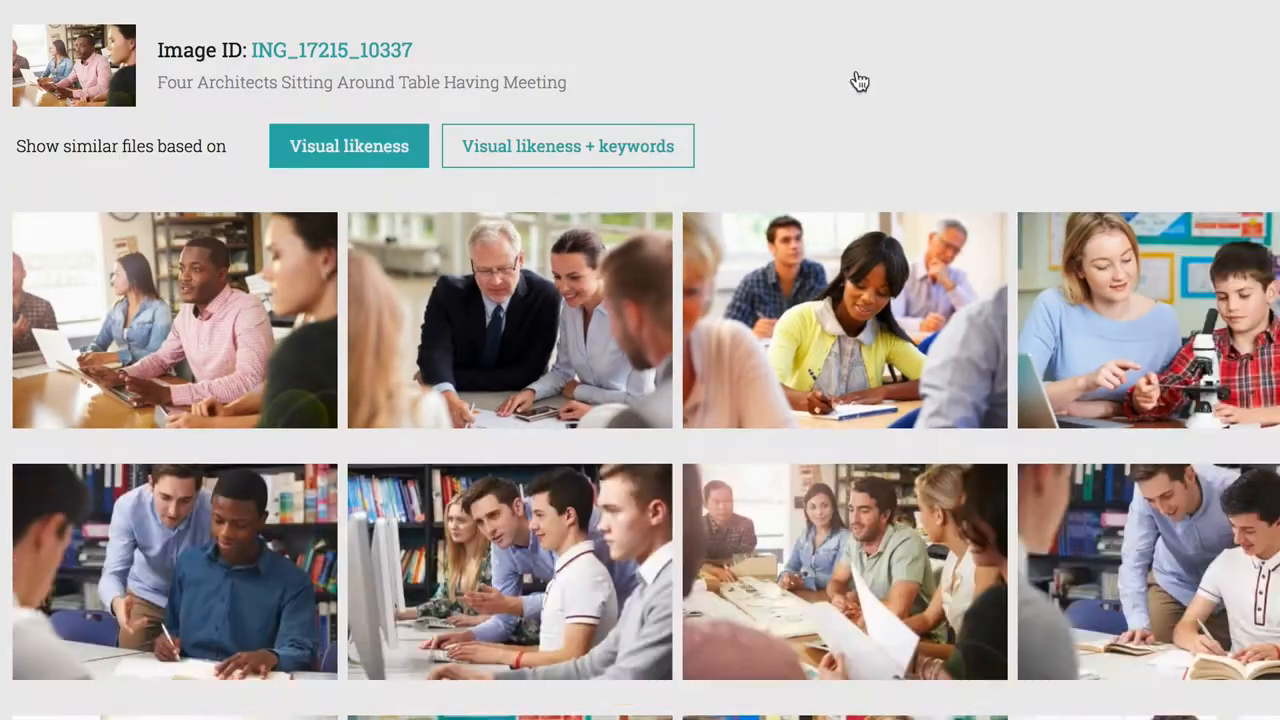
- Match the Four Architects meeting photo's similar images on visual likeness plus keywords
left_click(568, 146)
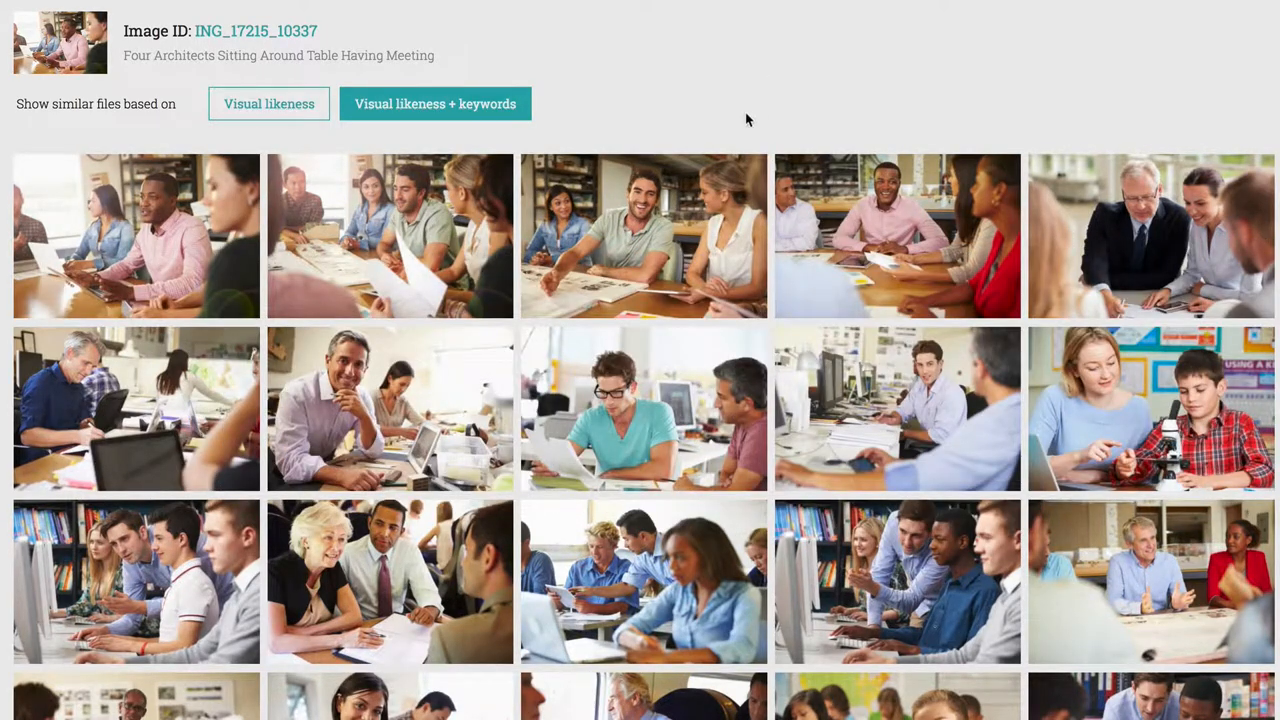
- View the Four Architects meeting photo's detail page with licence options and keywords
left_click(644, 236)
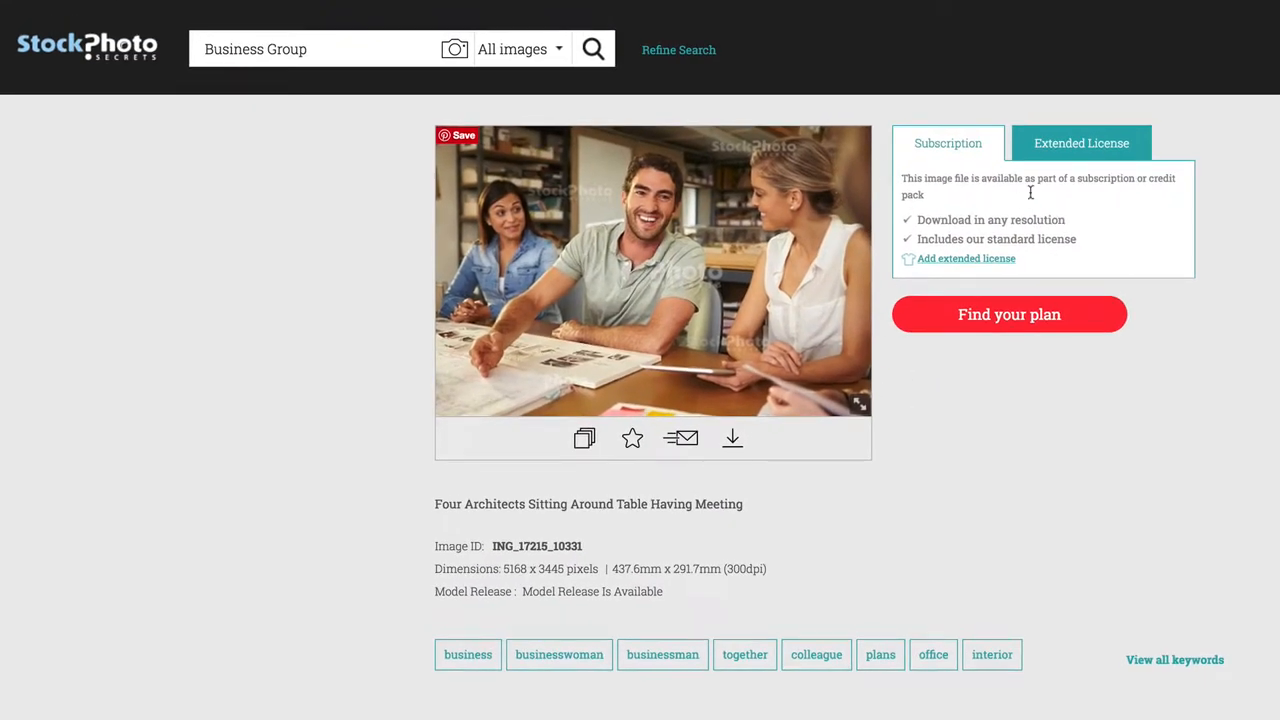
mouse_move(968, 424)
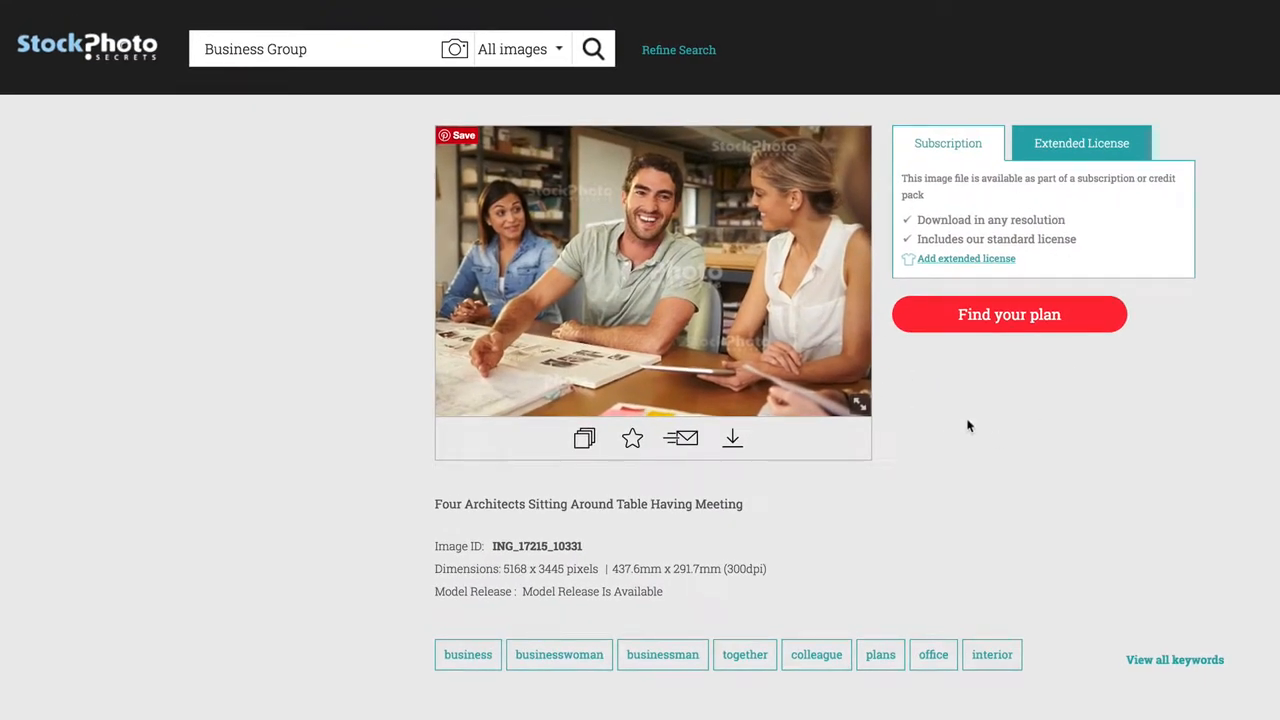
mouse_move(976, 400)
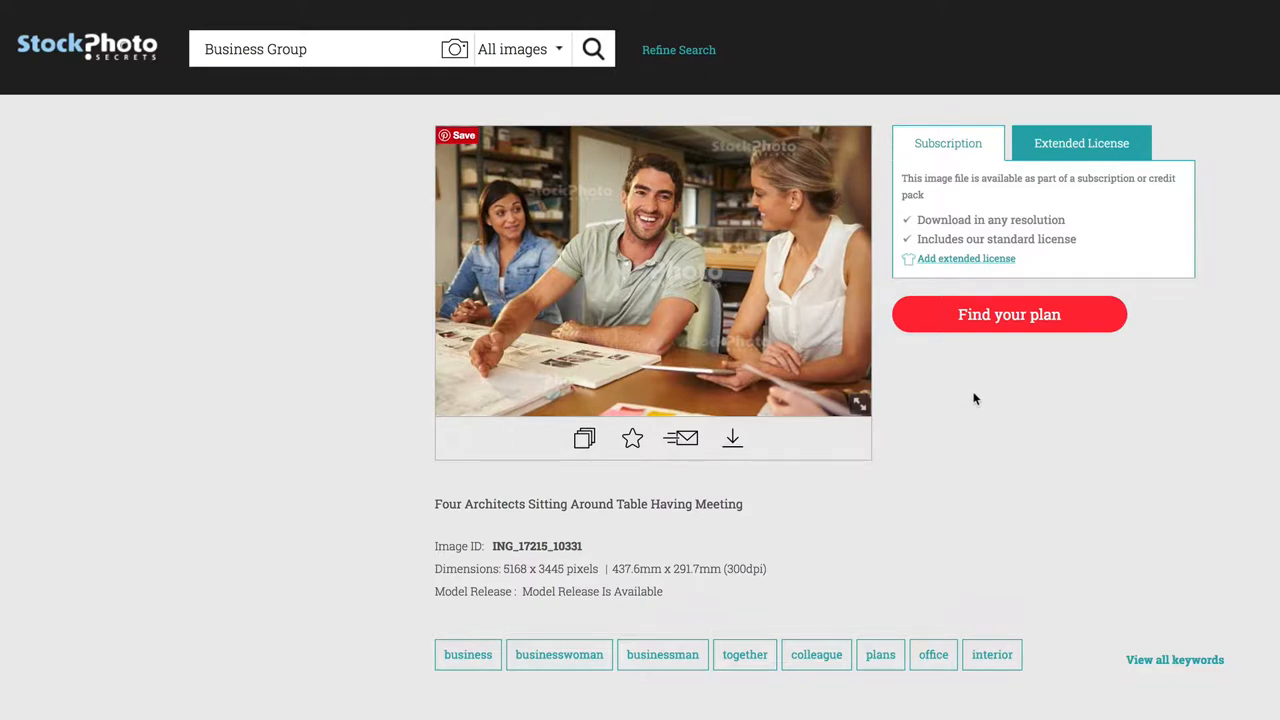
mouse_move(980, 396)
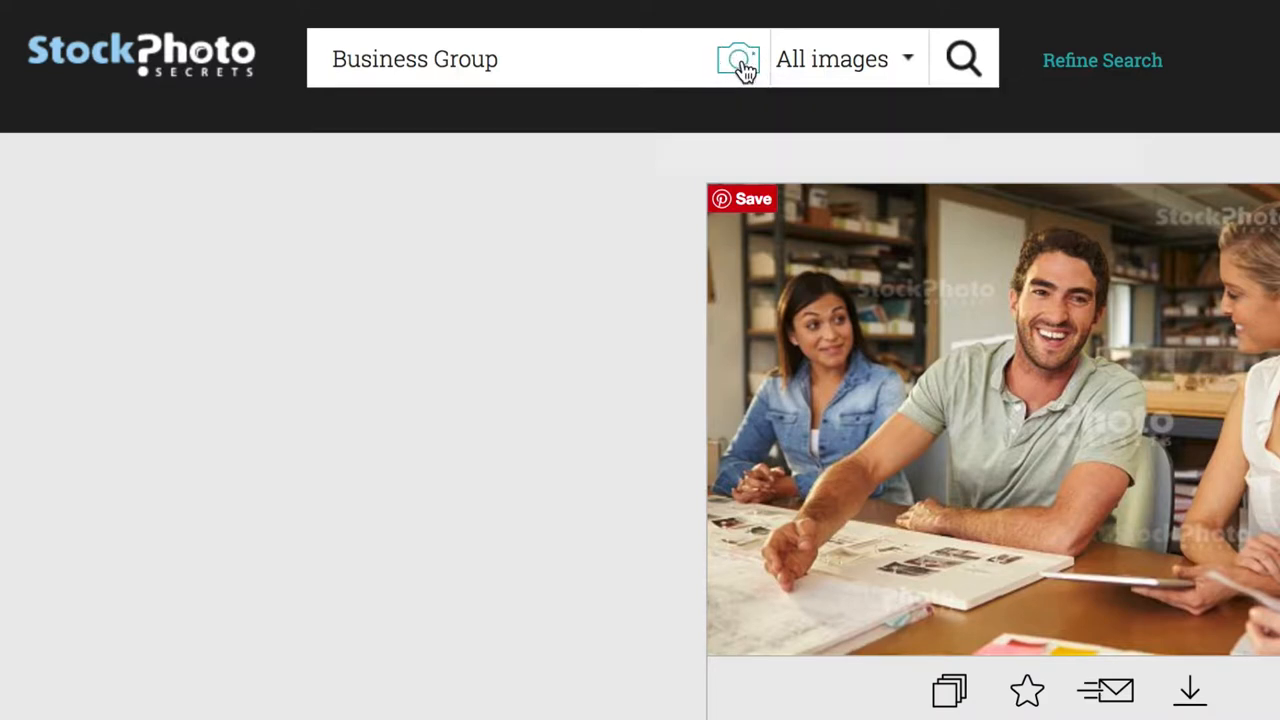
mouse_move(738, 60)
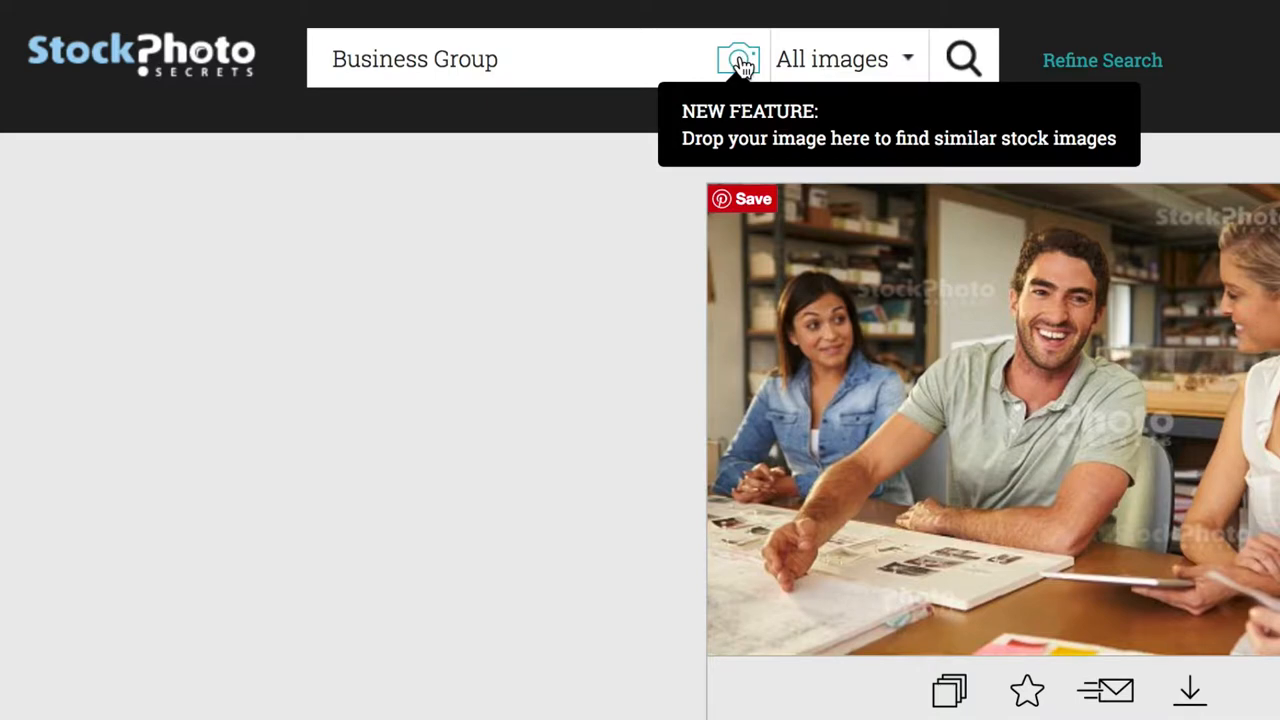
- Bring up the Search by image upload dialog from the camera icon
left_click(738, 60)
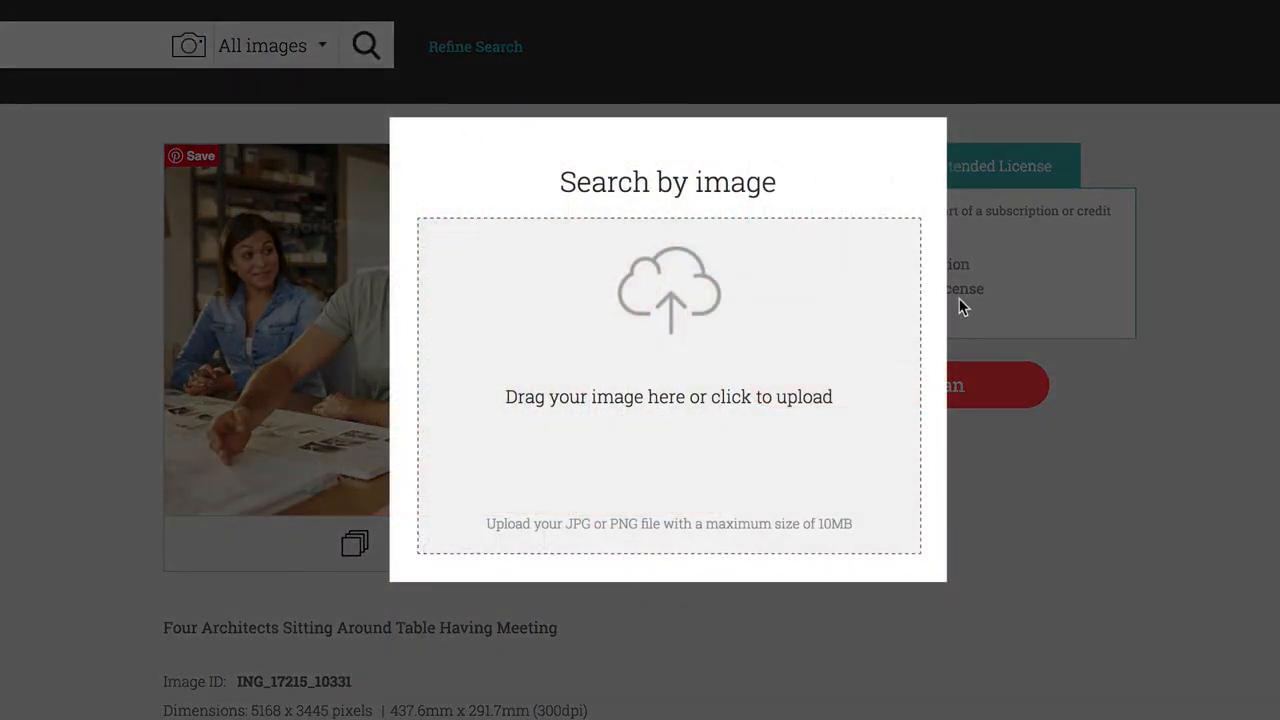
mouse_move(450, 400)
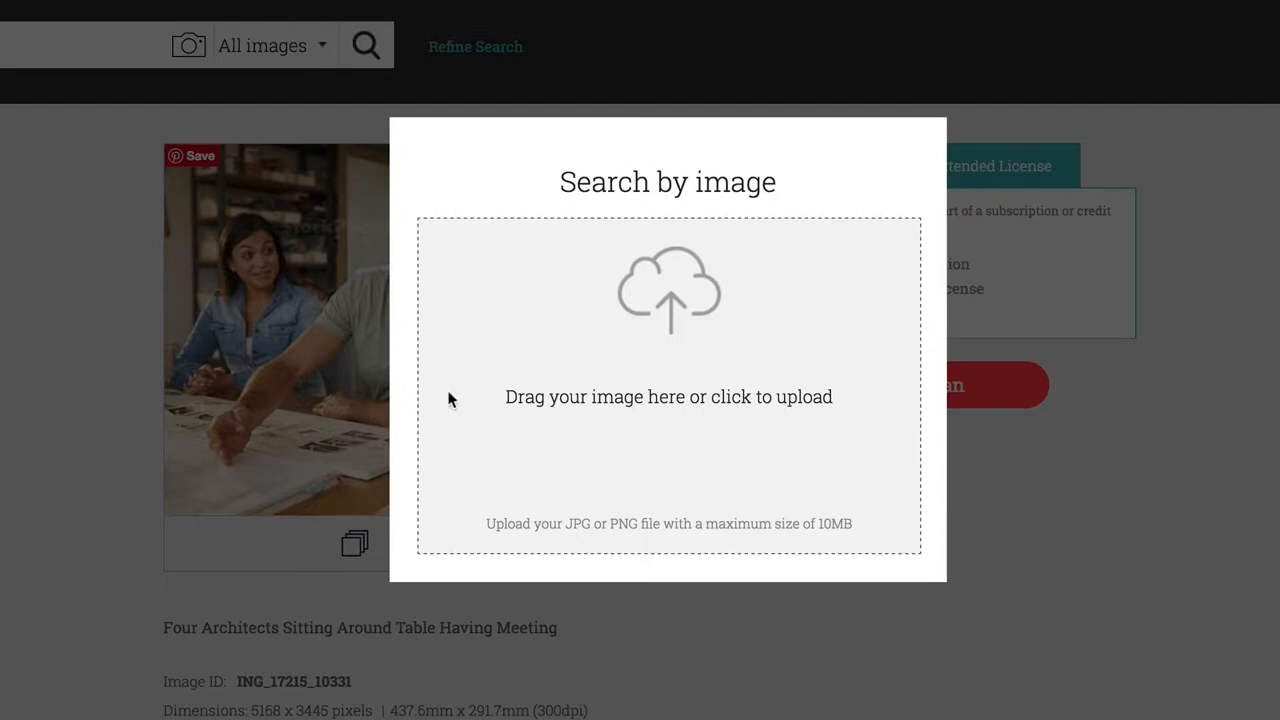
mouse_move(654, 372)
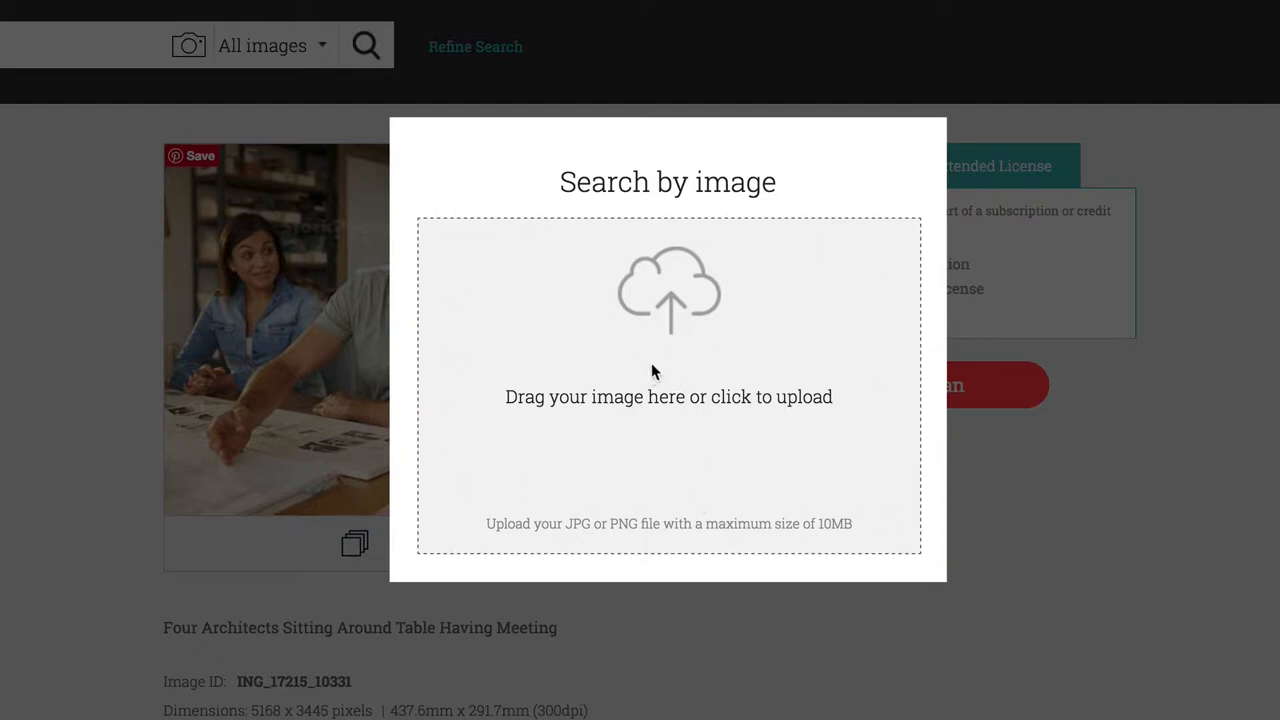
mouse_move(716, 328)
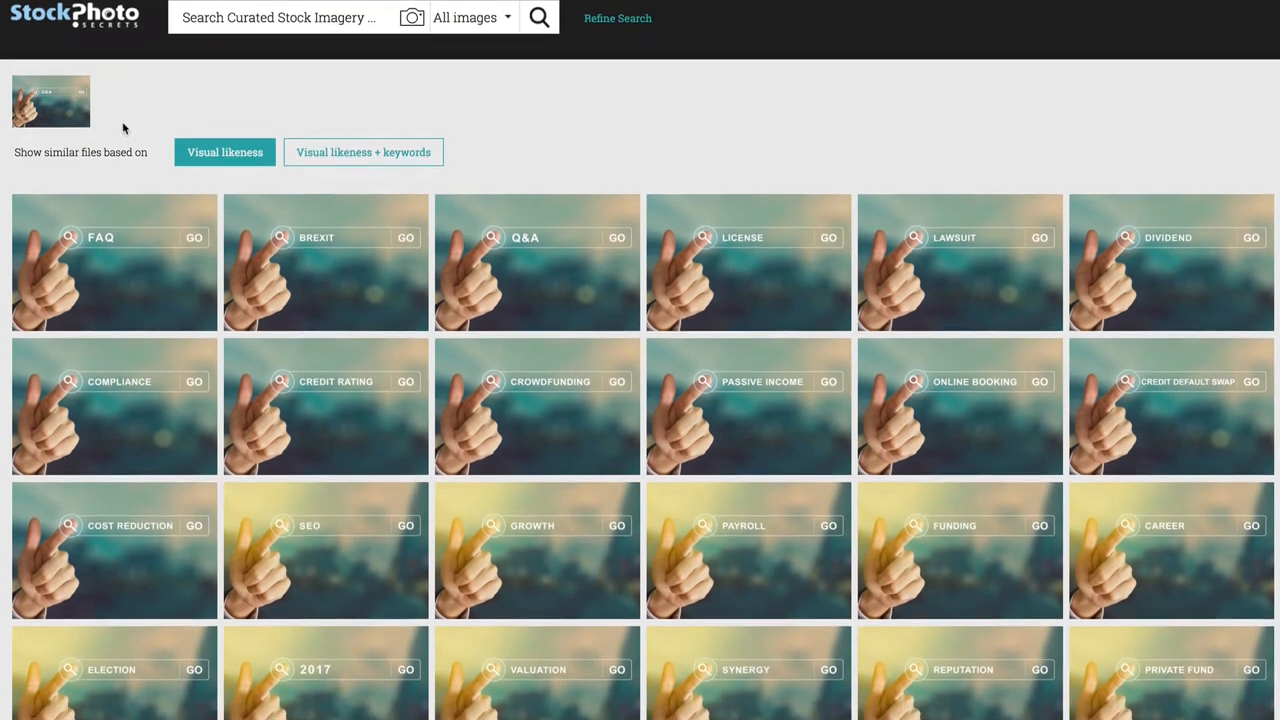
- Browse the visual-likeness results for the uploaded finger-touching-screen image
scroll("down", 3)
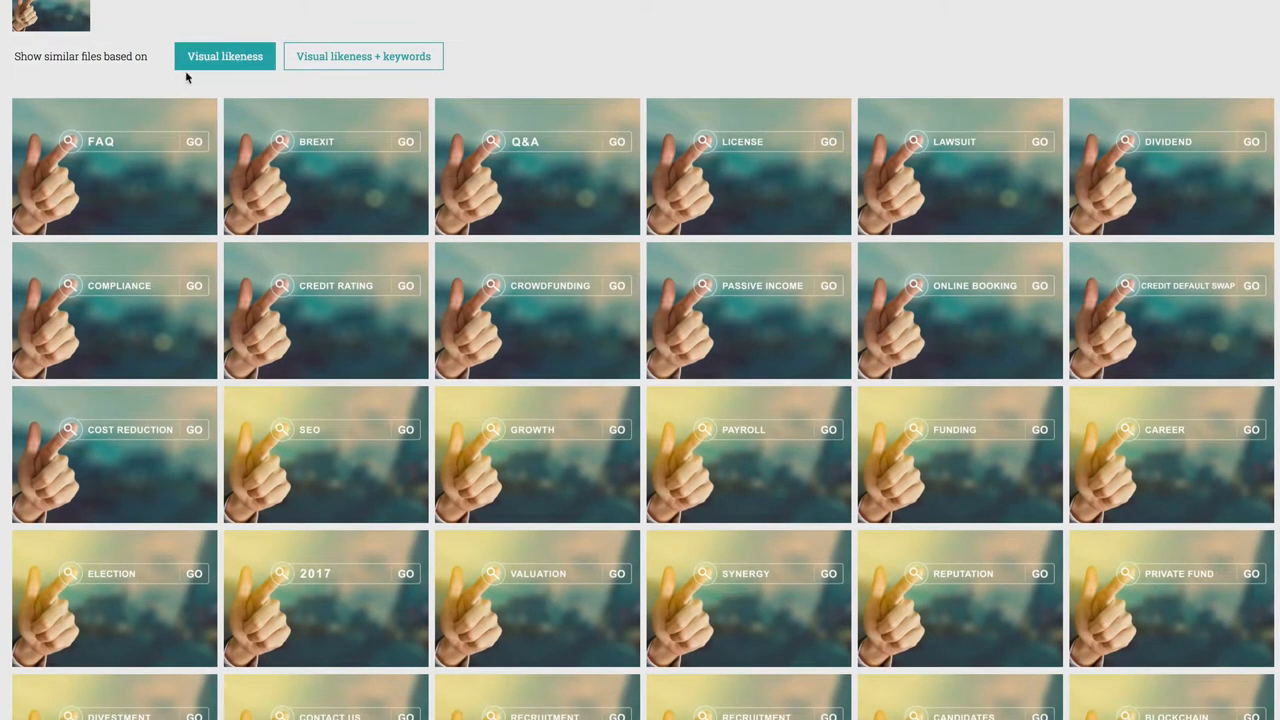
scroll("down", 3)
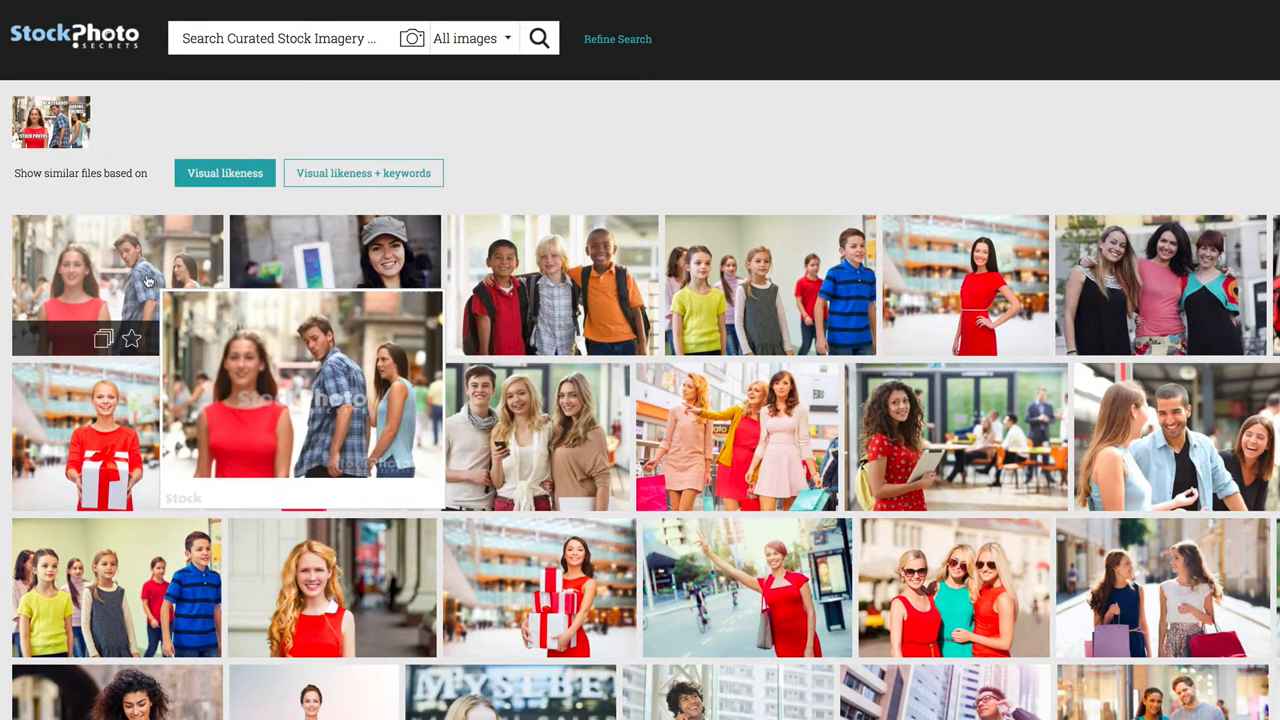
- View the matching disloyal-man photo's detail page, checking its Similar Images and licence options
left_click(300, 400)
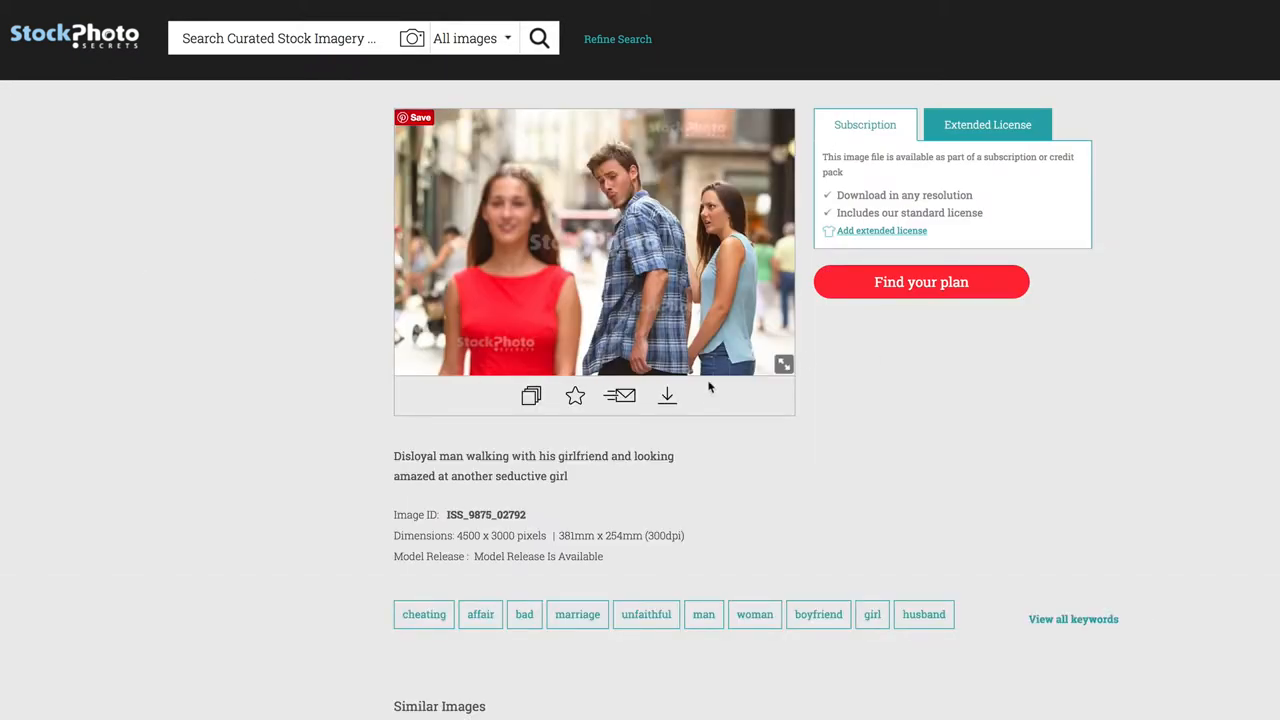
mouse_move(1116, 356)
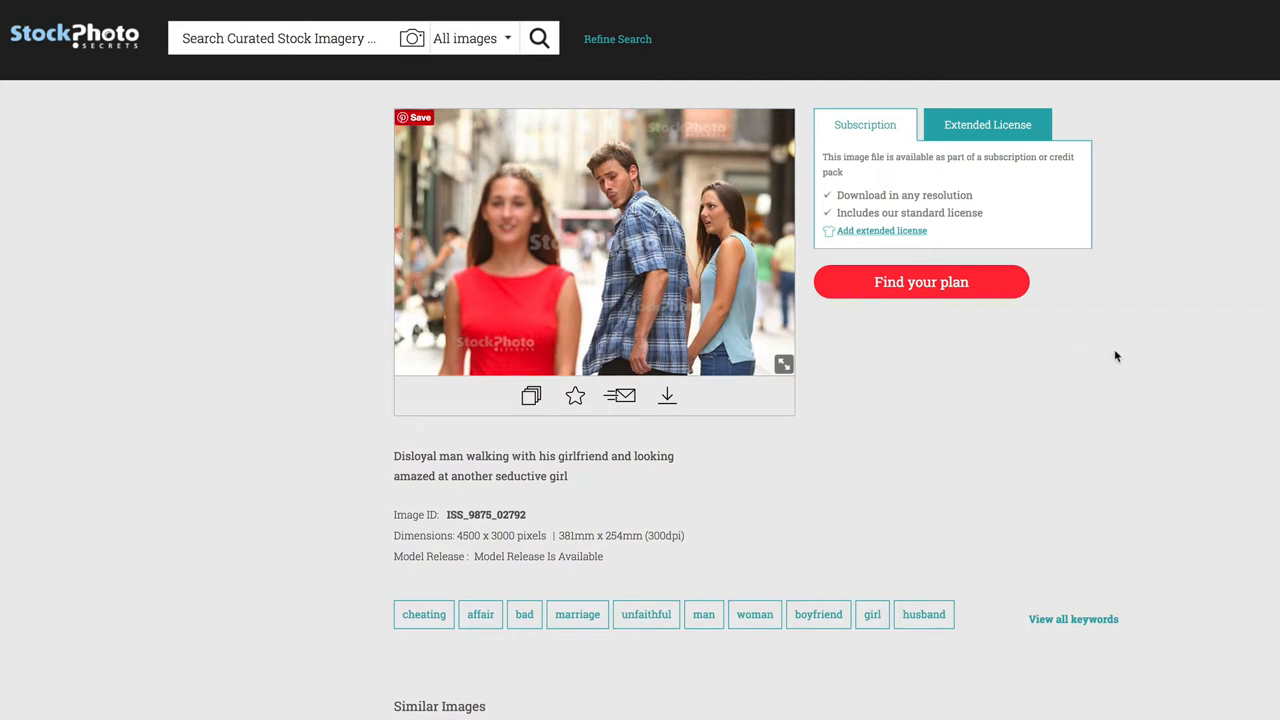
mouse_move(980, 328)
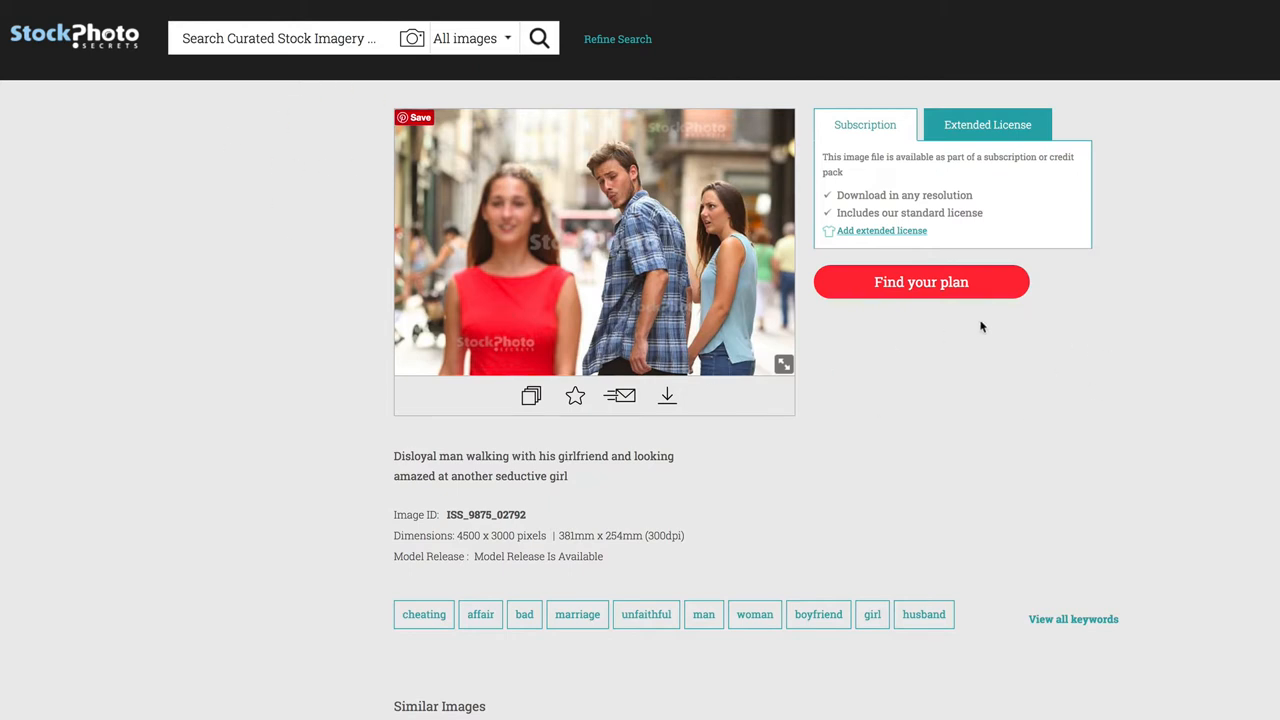
mouse_move(980, 398)
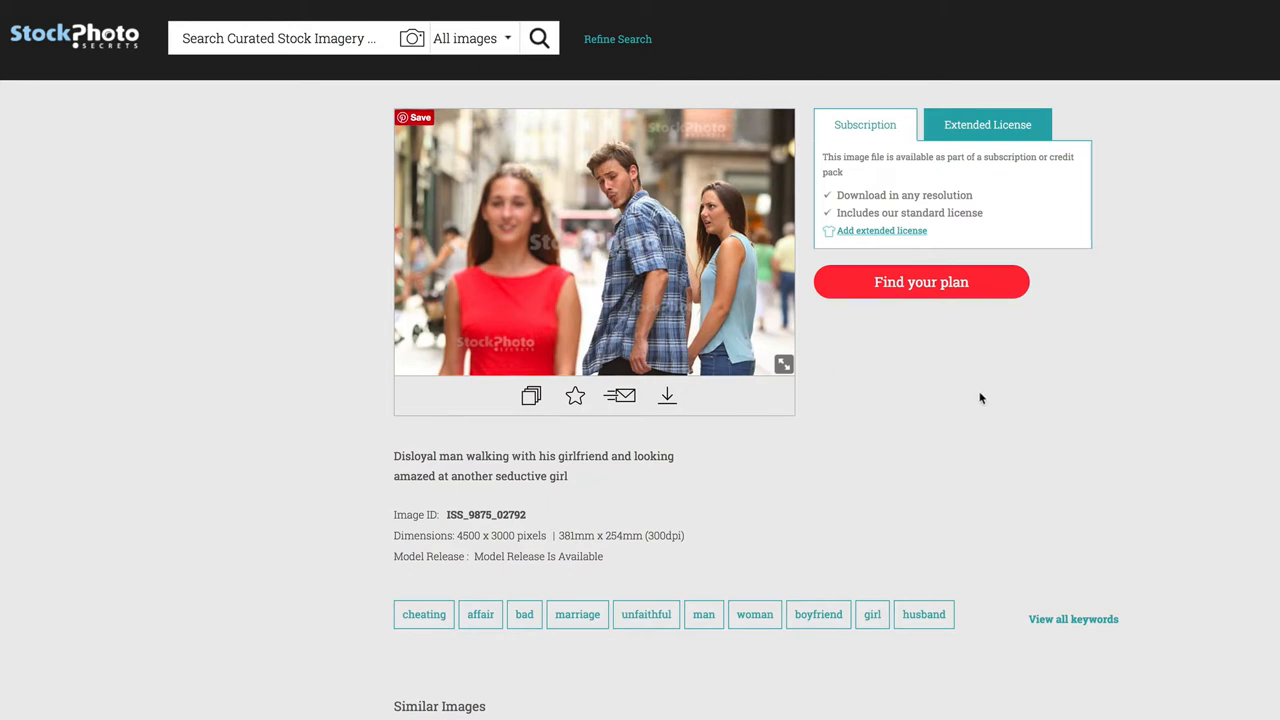
scroll("down", 3)
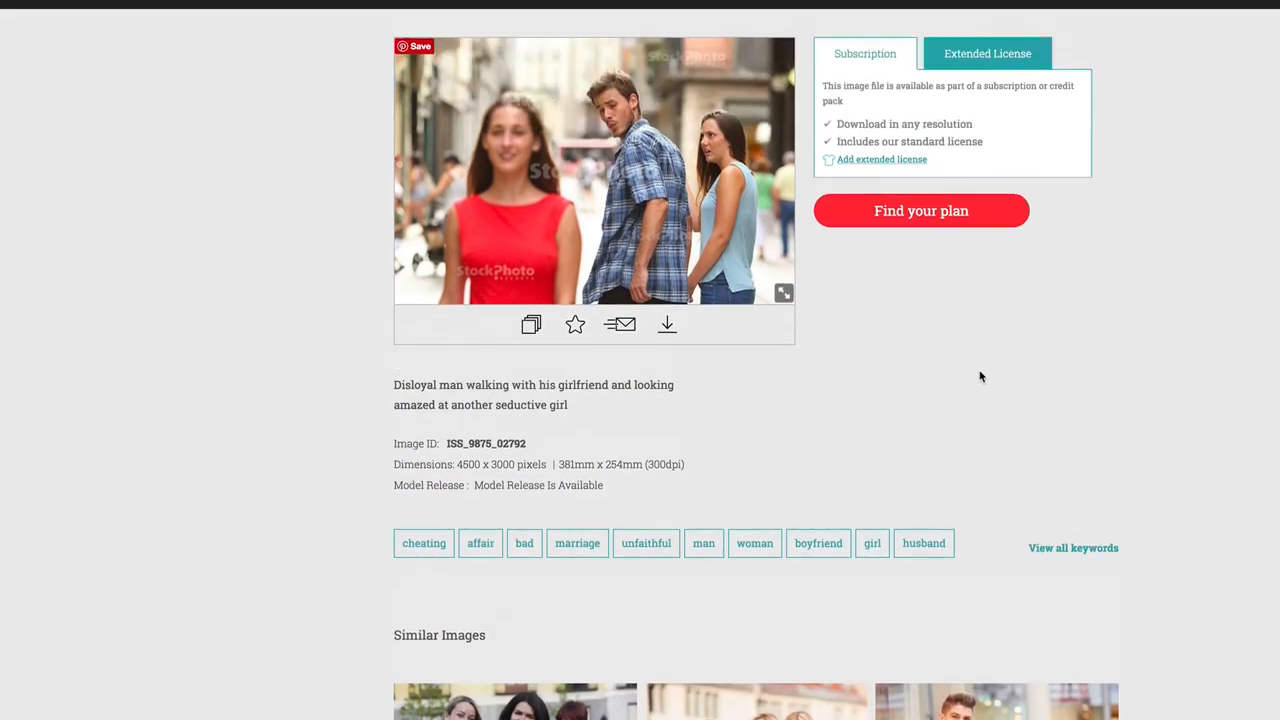
scroll("up", 3)
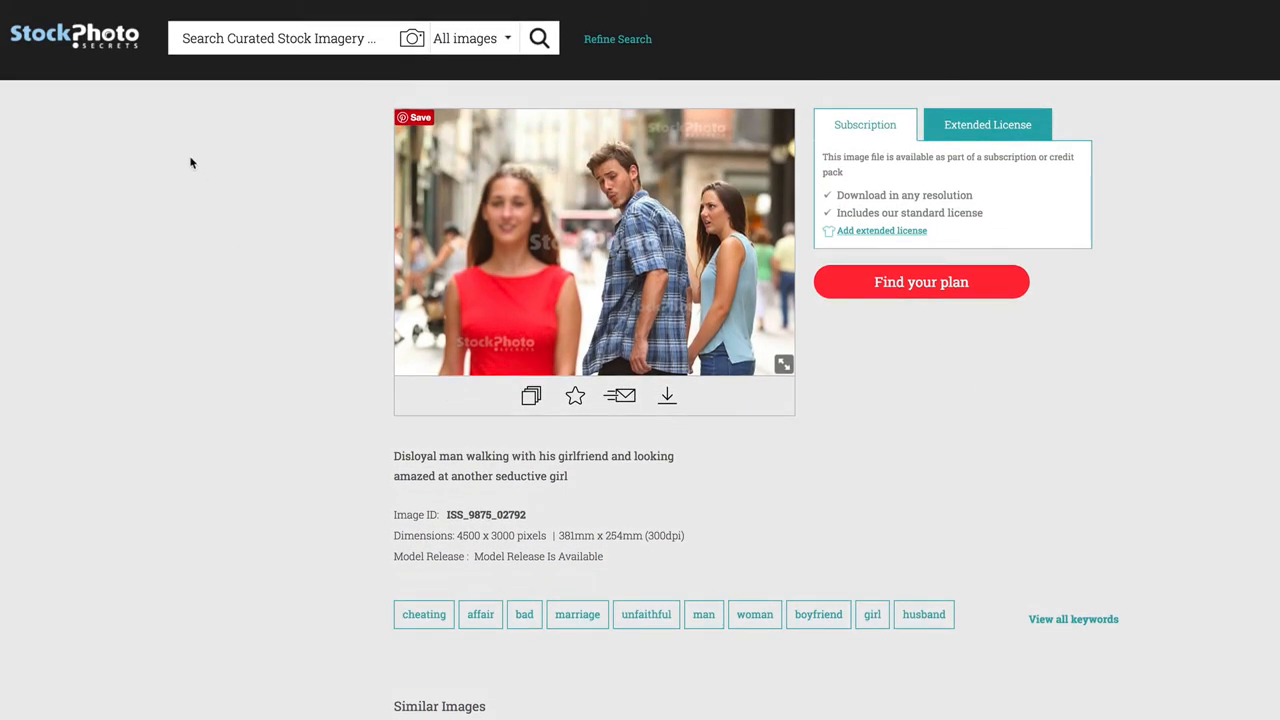
mouse_move(308, 176)
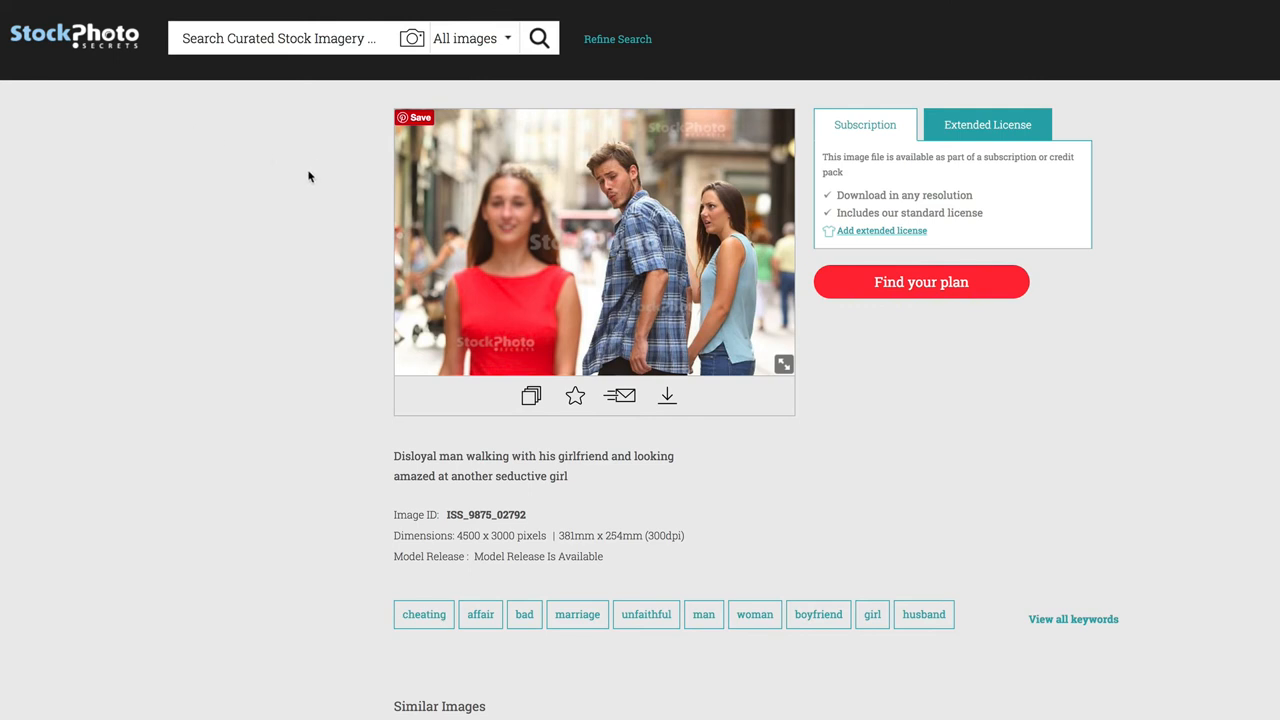
mouse_move(302, 172)
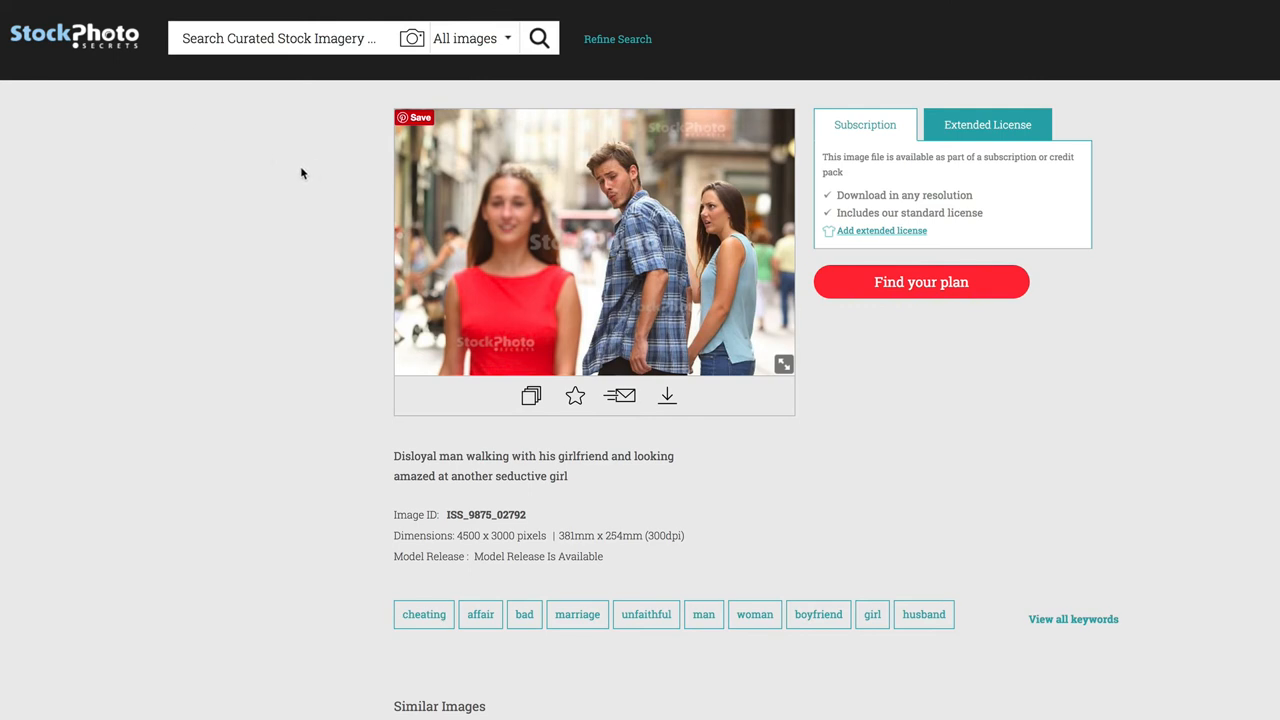
mouse_move(1186, 172)
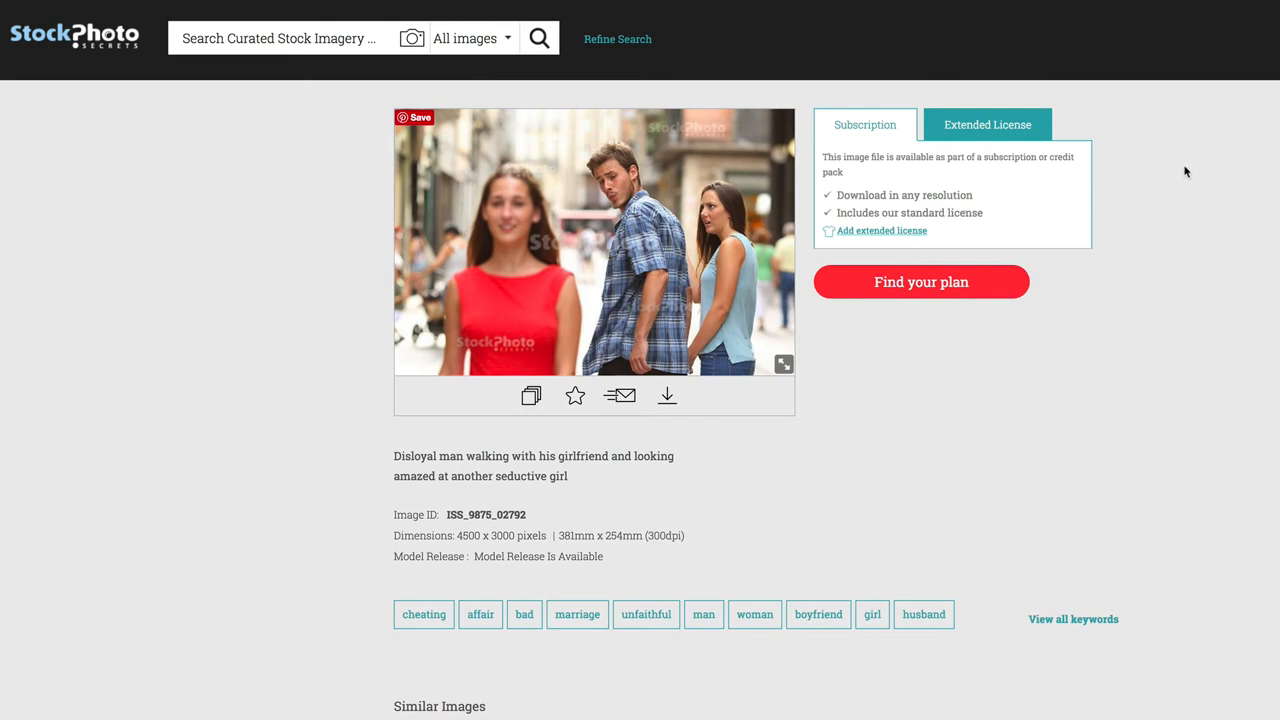